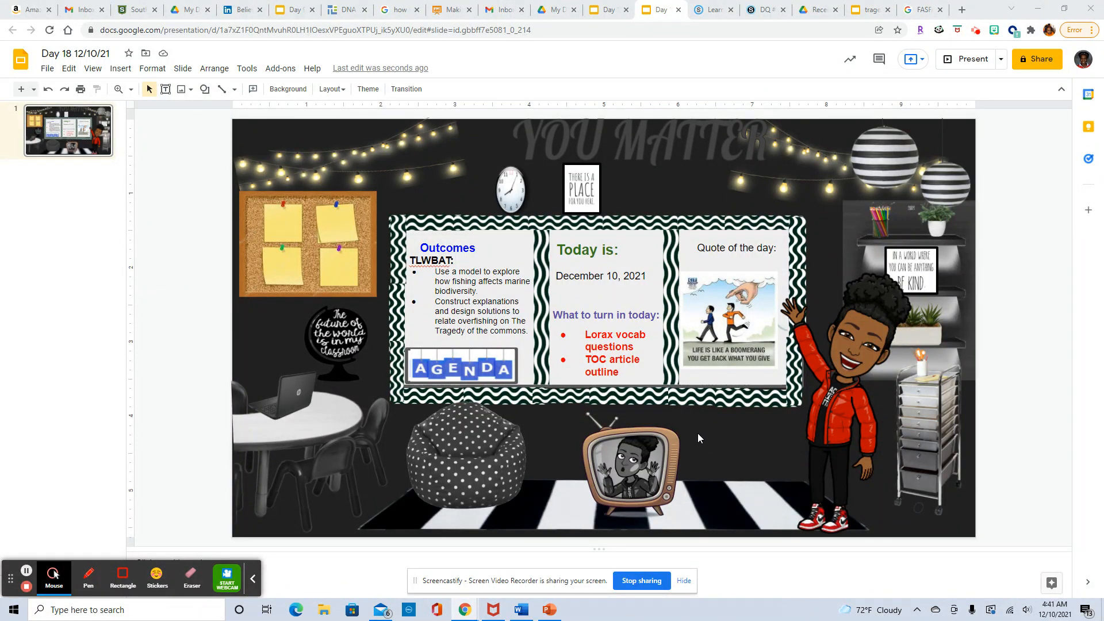
{"action": "mouse_move", "coordinate": [358, 316]}
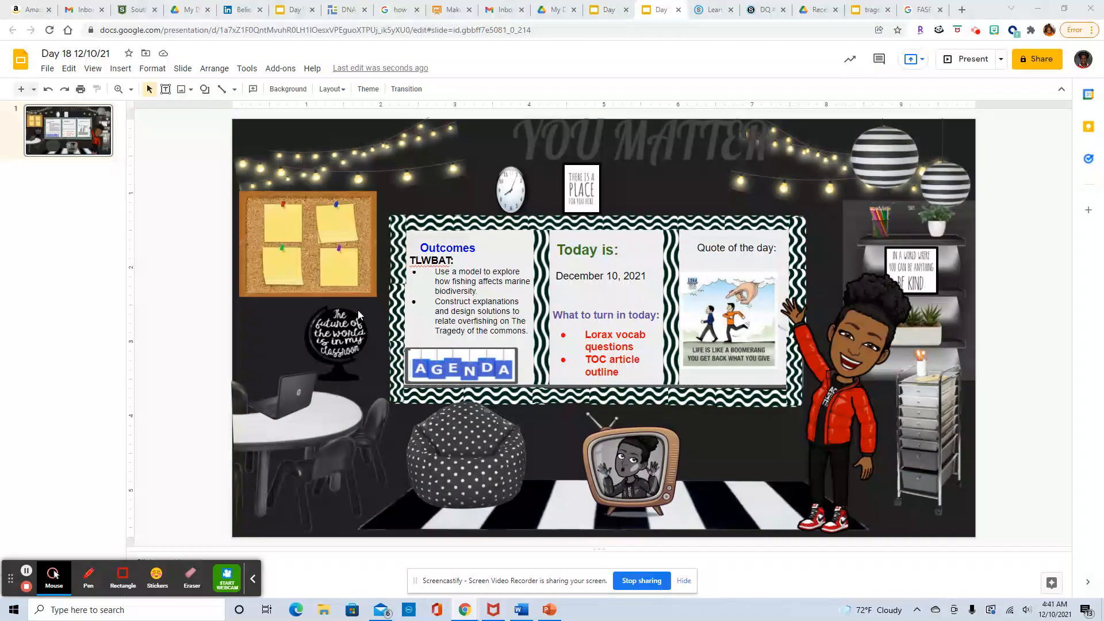
Step: Open the Day 18 Daily Assignment deck and show slide 2, Your Daily Message, listing due assignments
{"action": "left_click", "coordinate": [483, 310]}
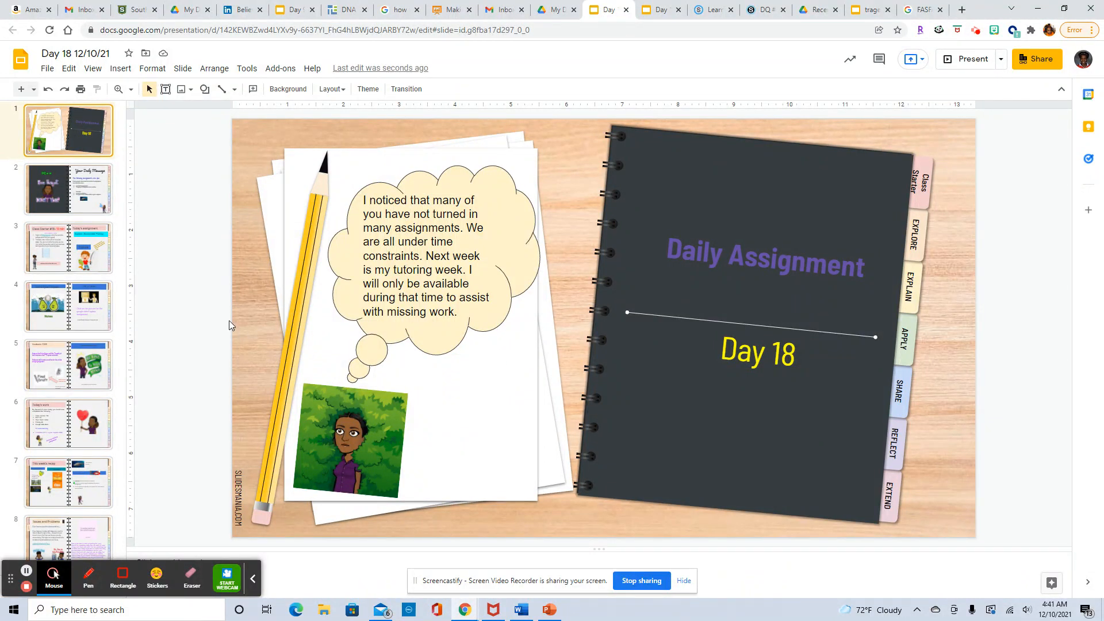
{"action": "left_click", "coordinate": [69, 188]}
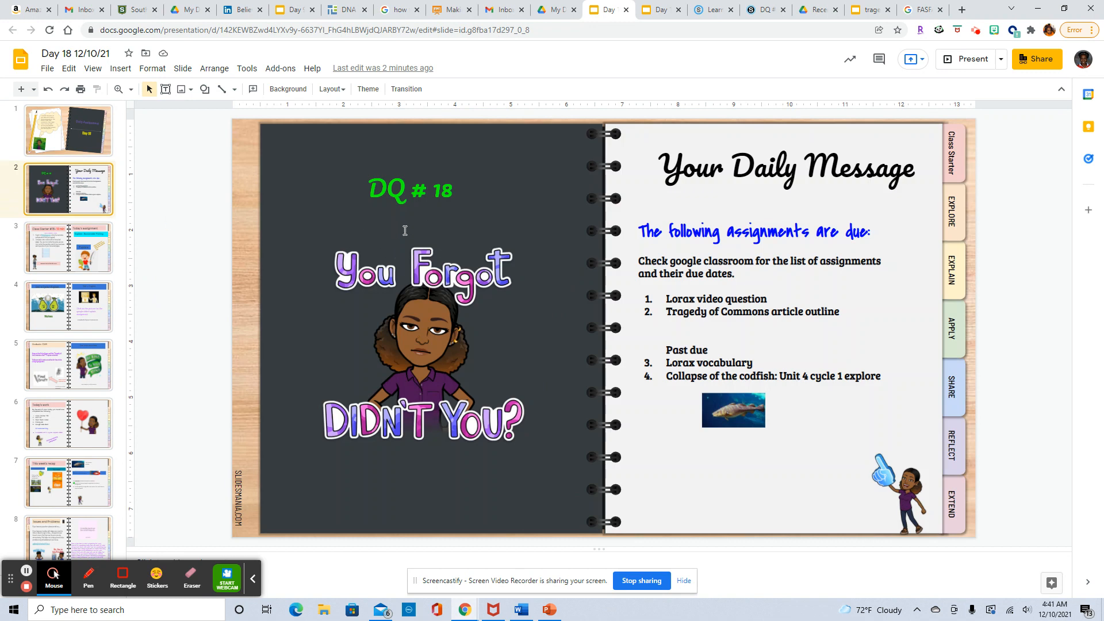
{"action": "mouse_move", "coordinate": [677, 317]}
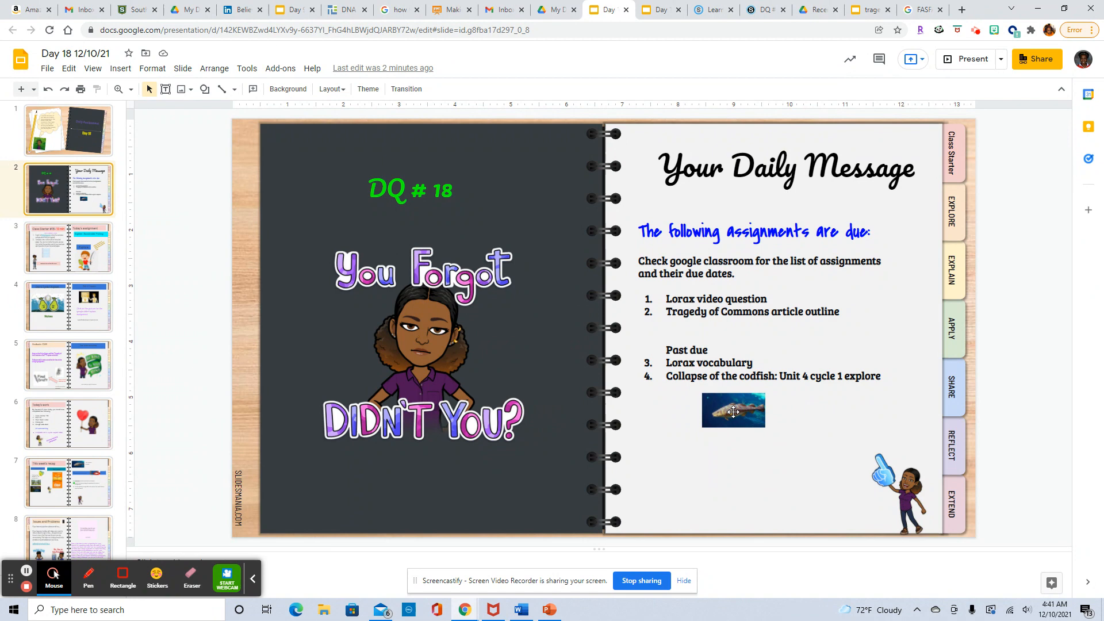
Step: Step through Class Starter #18 and the Unit 4 Cycle 1 Explain slide to Evaluate: CER
{"action": "left_click", "coordinate": [69, 247]}
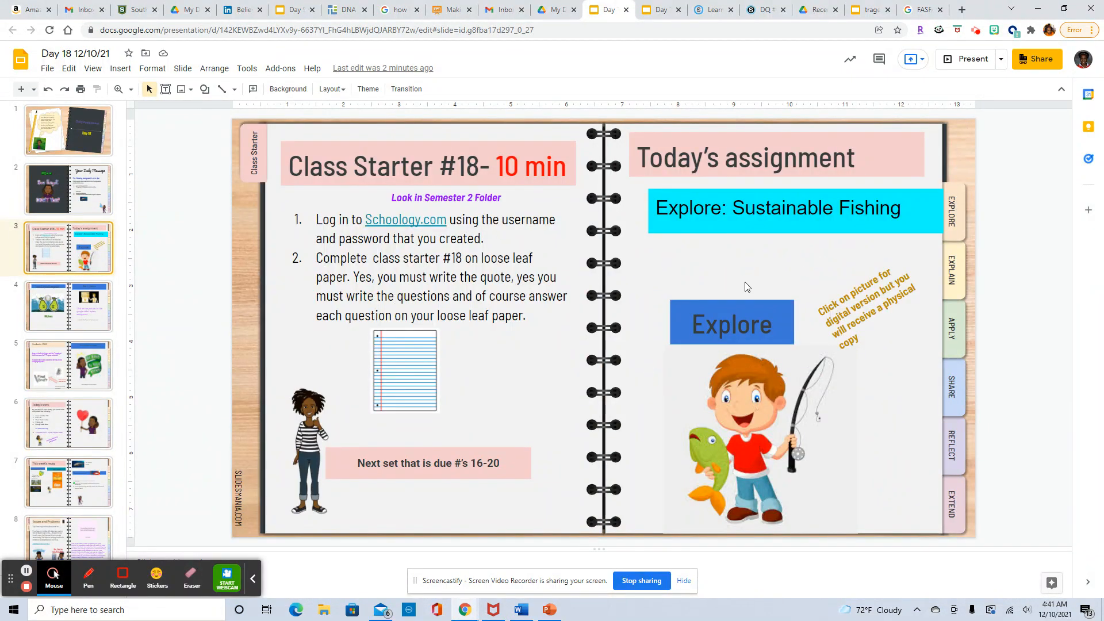
{"action": "mouse_move", "coordinate": [743, 381]}
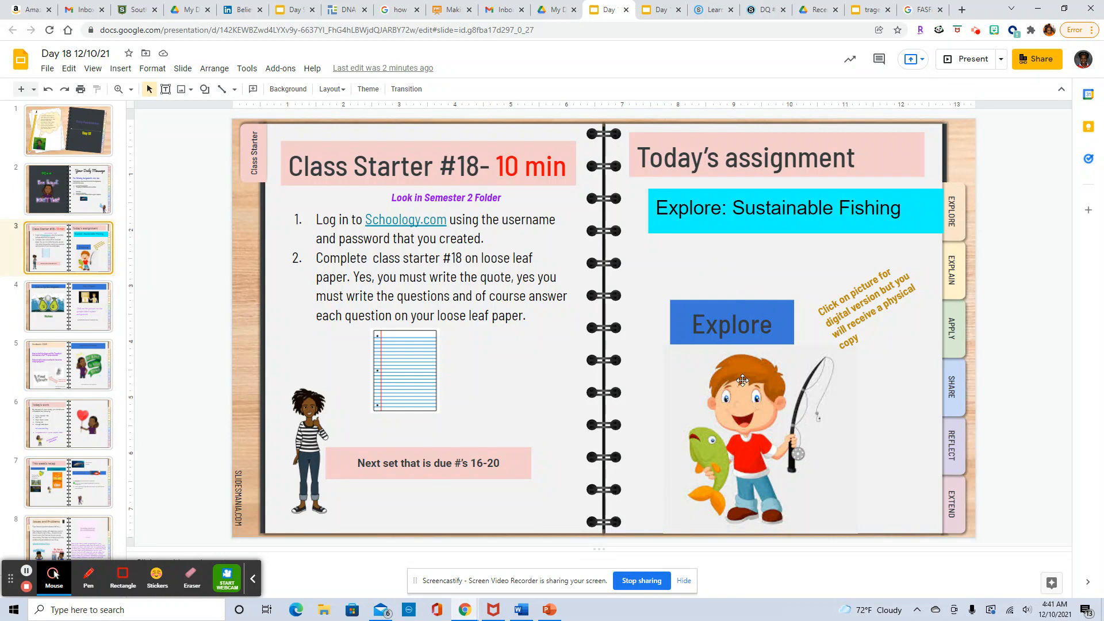
{"action": "mouse_move", "coordinate": [754, 405]}
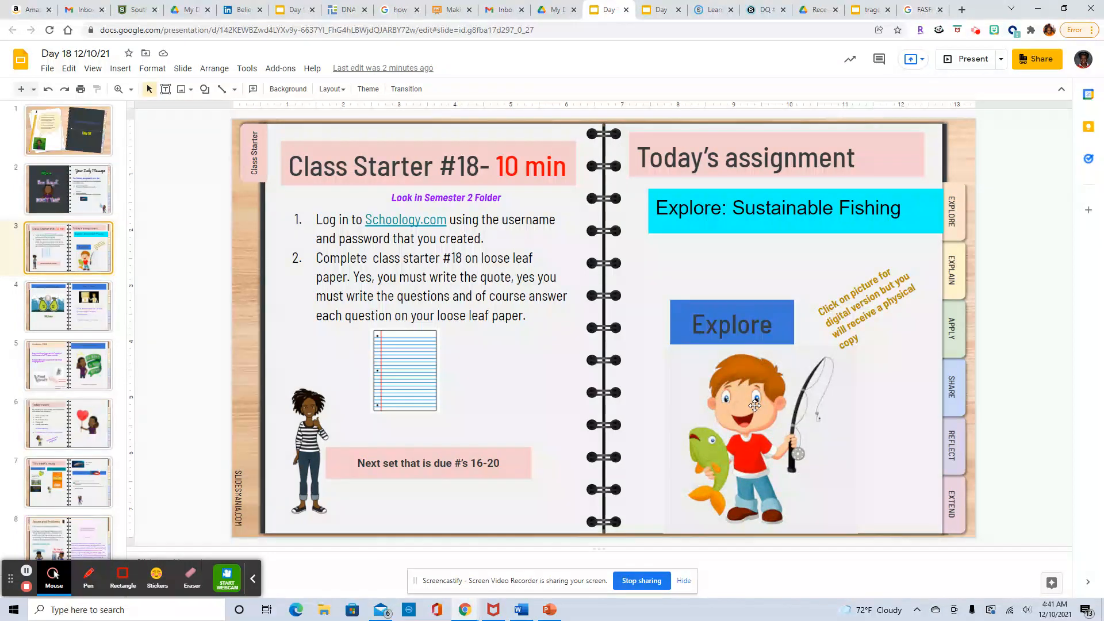
{"action": "left_click", "coordinate": [69, 305]}
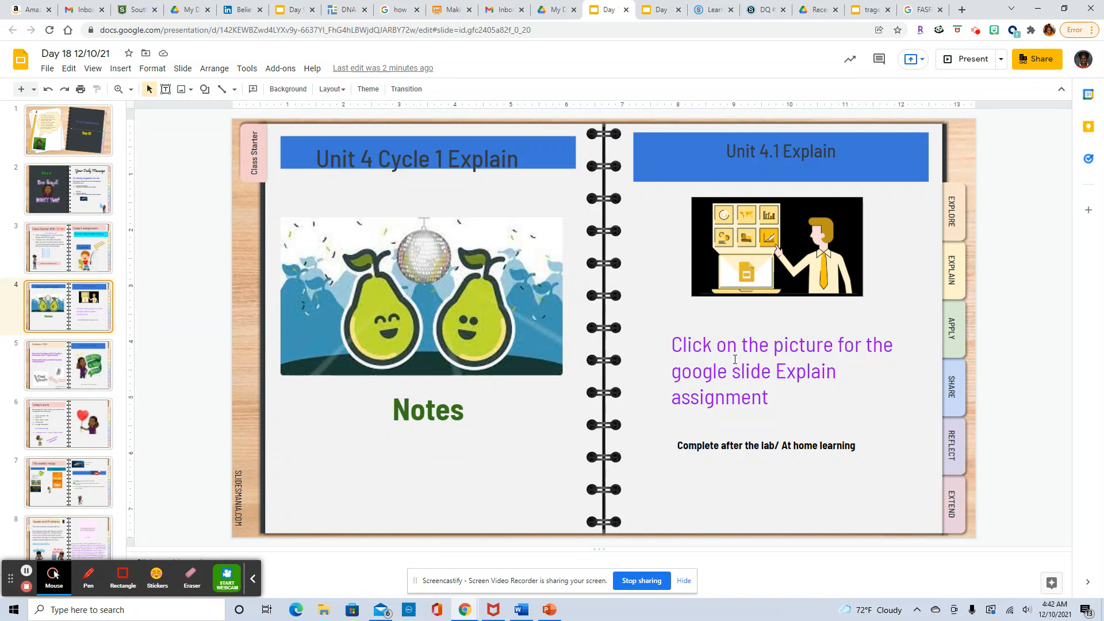
{"action": "left_click", "coordinate": [68, 364]}
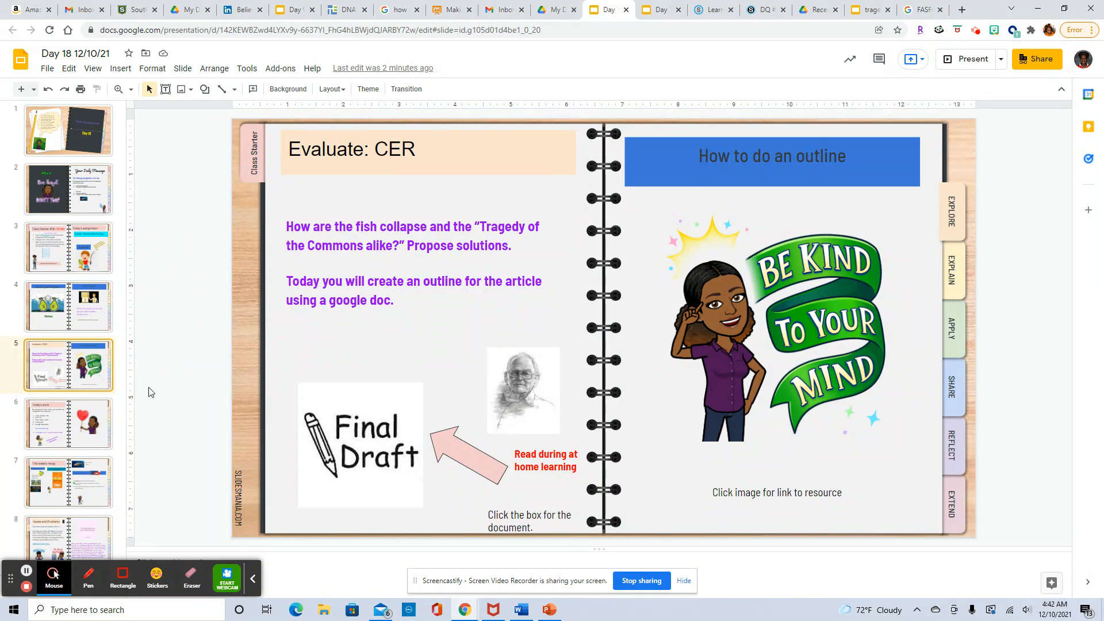
{"action": "mouse_move", "coordinate": [251, 374]}
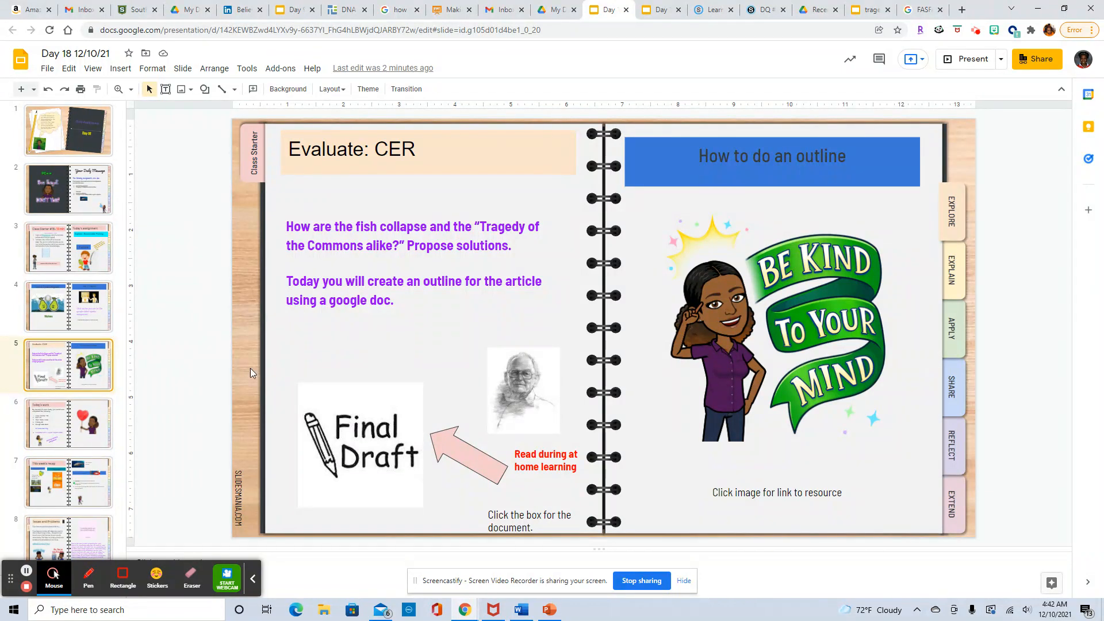
{"action": "mouse_move", "coordinate": [719, 312]}
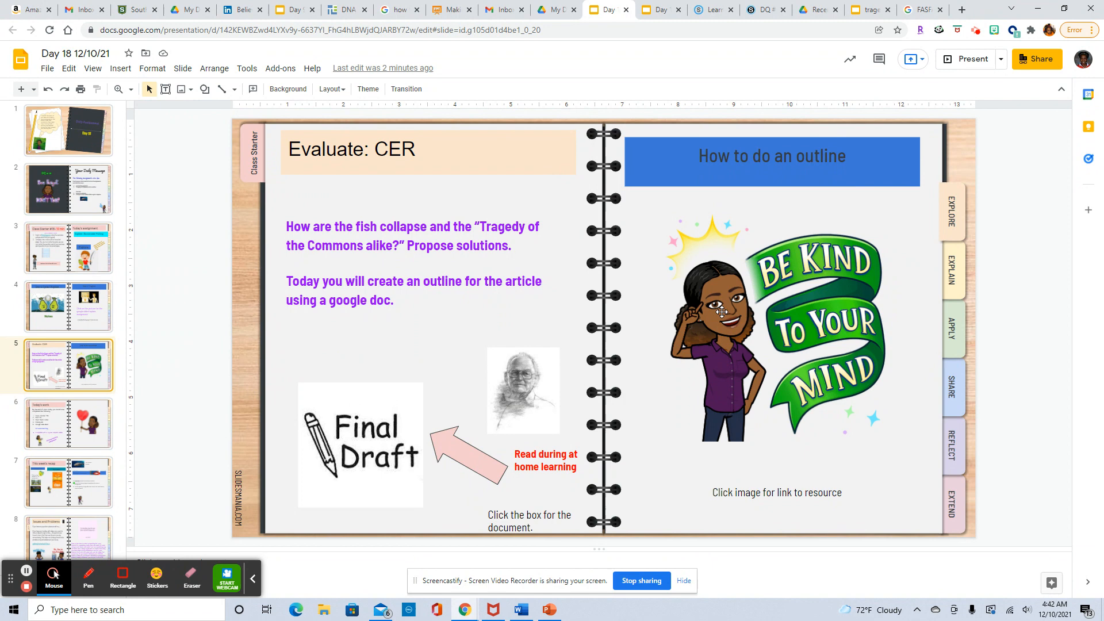
{"action": "mouse_move", "coordinate": [803, 326]}
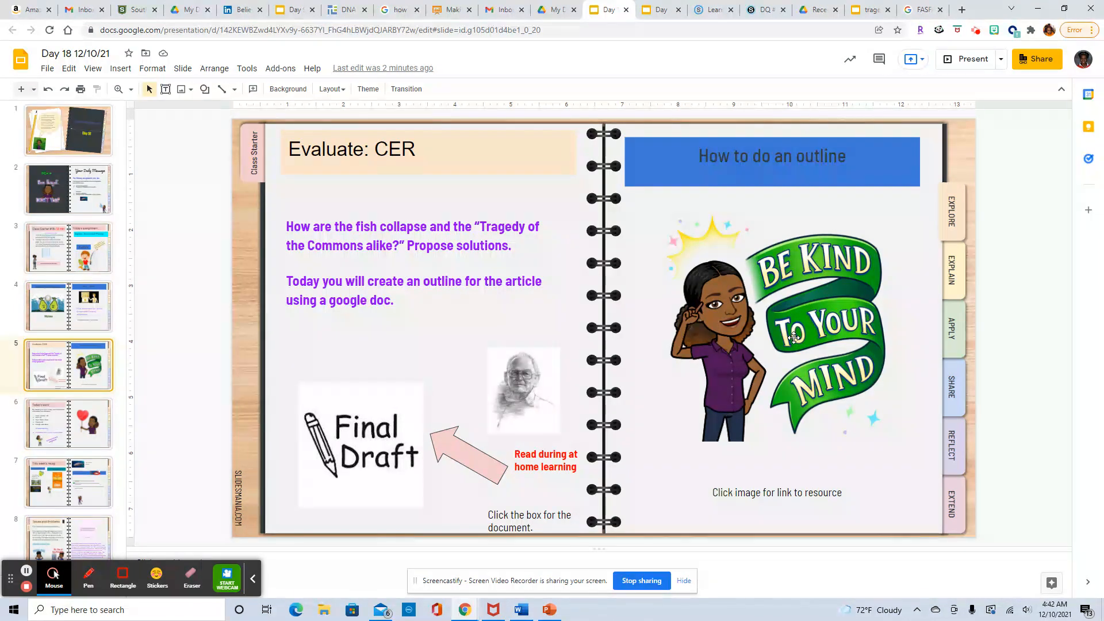
Step: View the Today's work checklist, then continue to the closing Issues and Problems slide
{"action": "left_click", "coordinate": [68, 423]}
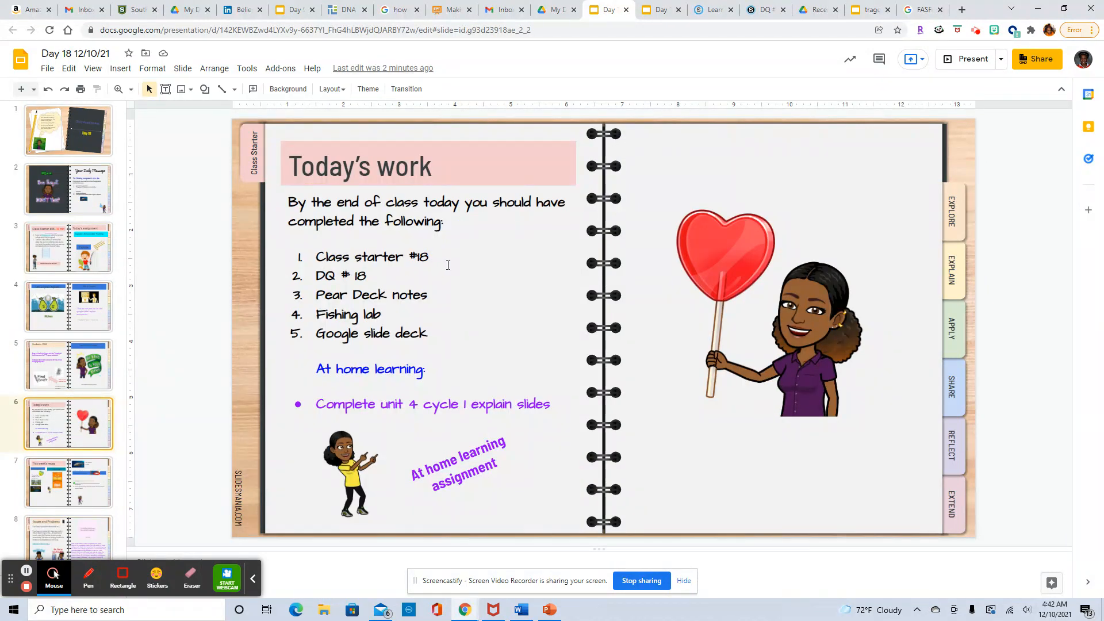
{"action": "mouse_move", "coordinate": [423, 319]}
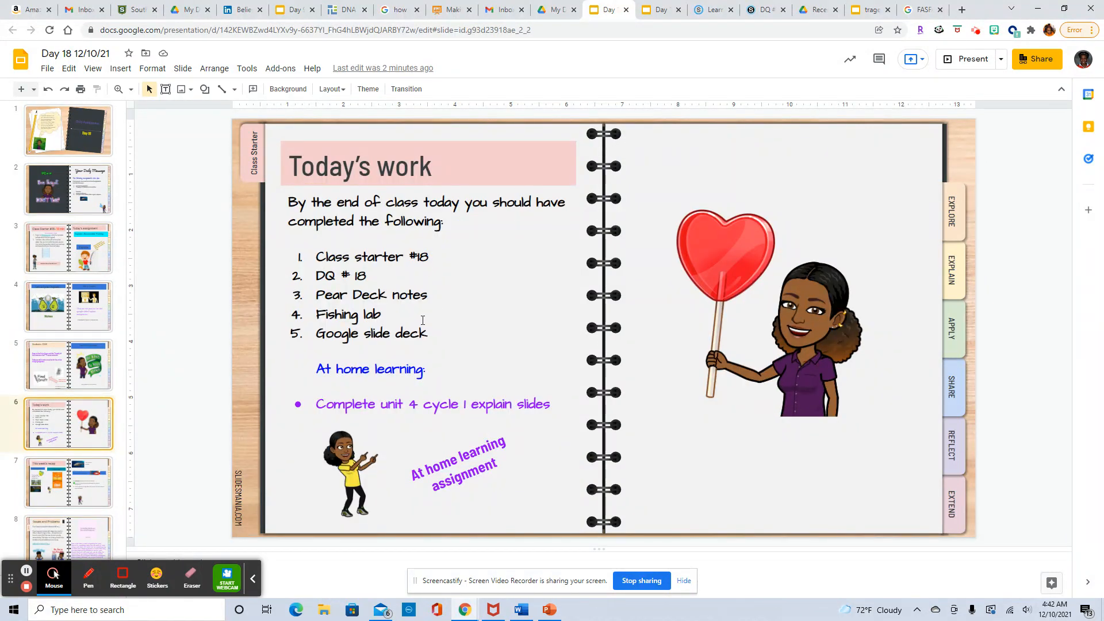
{"action": "mouse_move", "coordinate": [467, 348]}
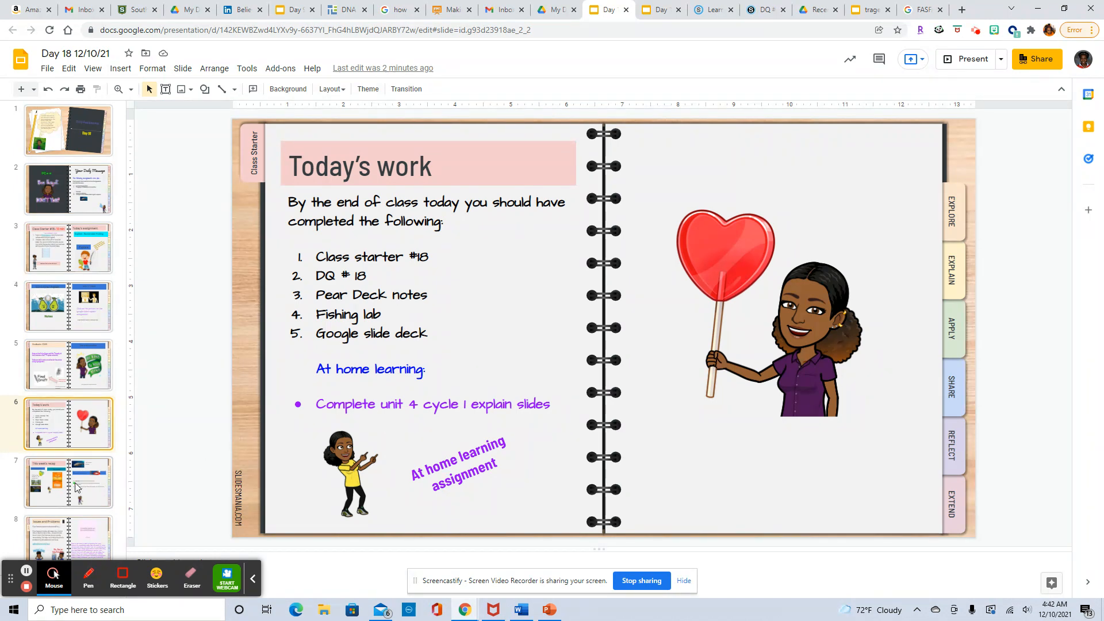
{"action": "left_click", "coordinate": [69, 483]}
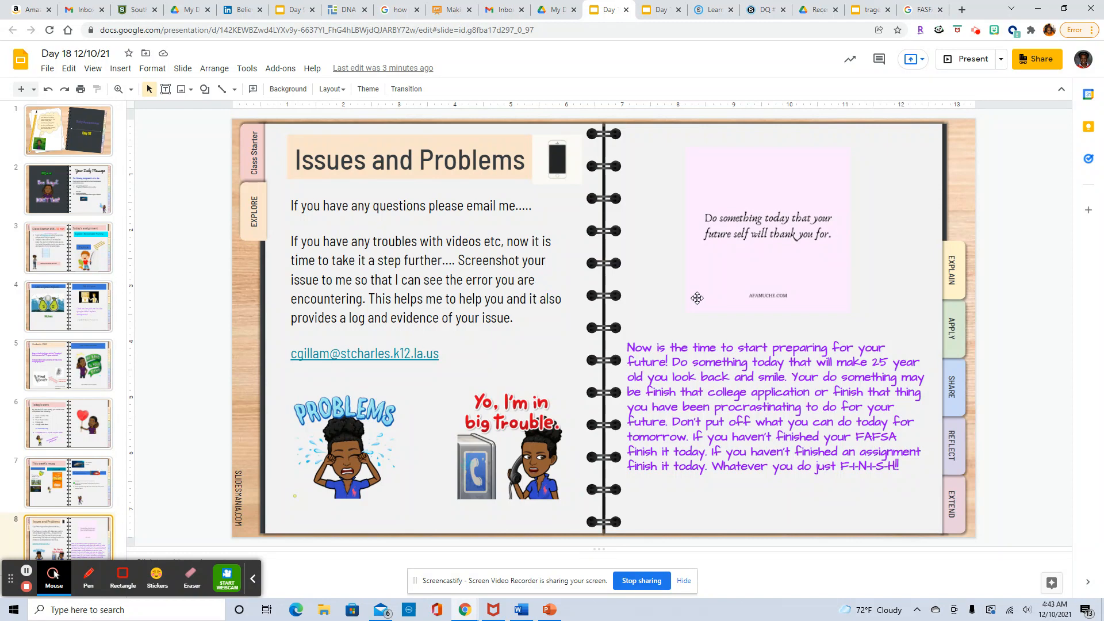
{"action": "mouse_move", "coordinate": [665, 307]}
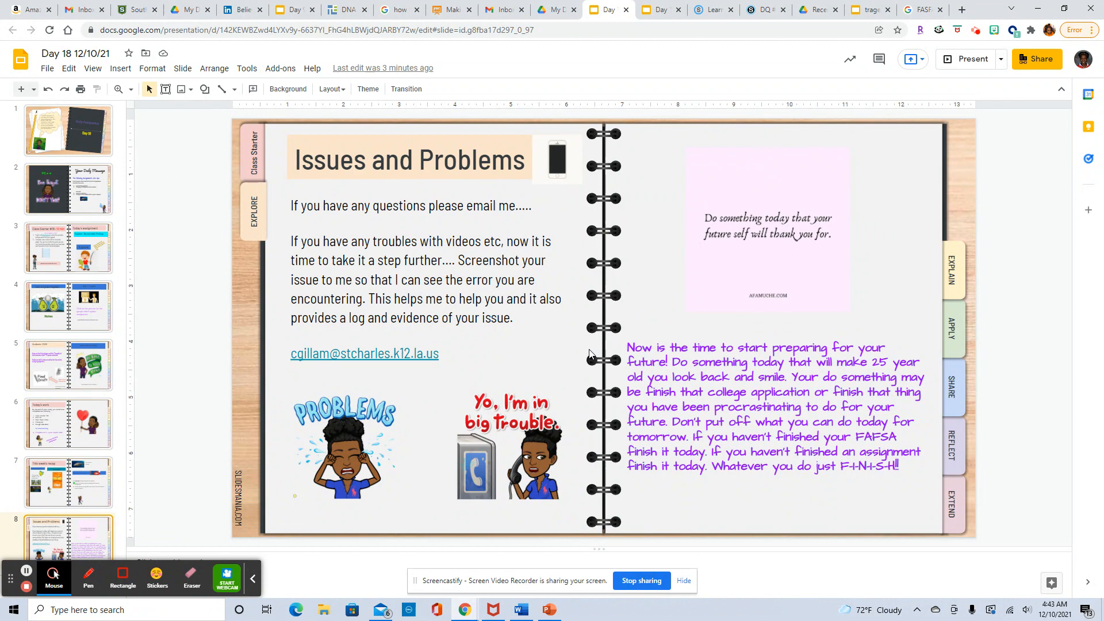
{"action": "mouse_move", "coordinate": [194, 512]}
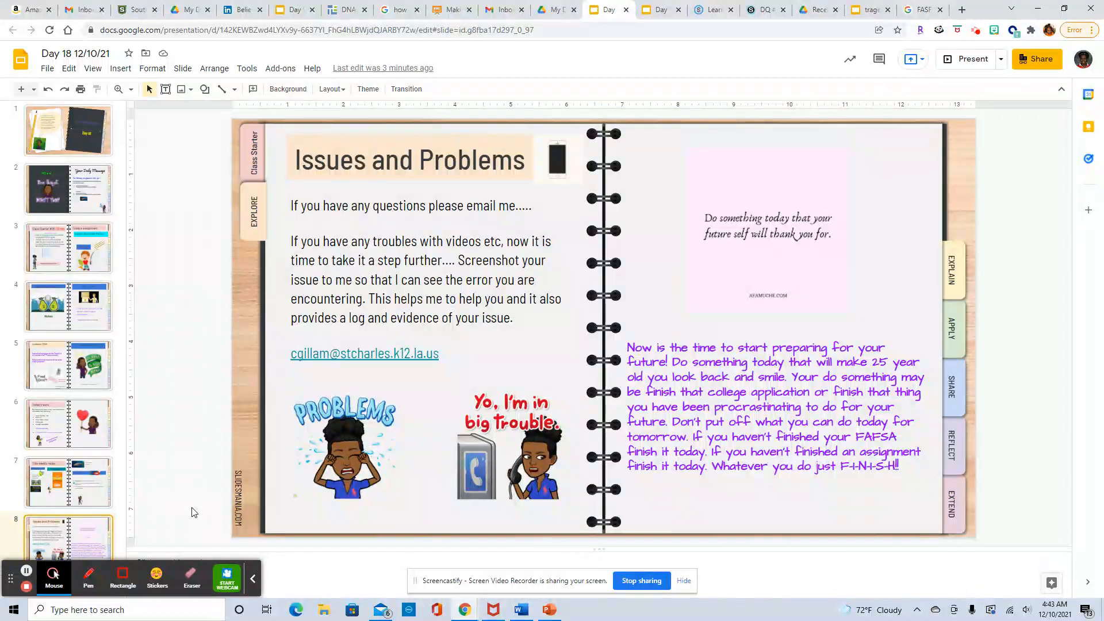